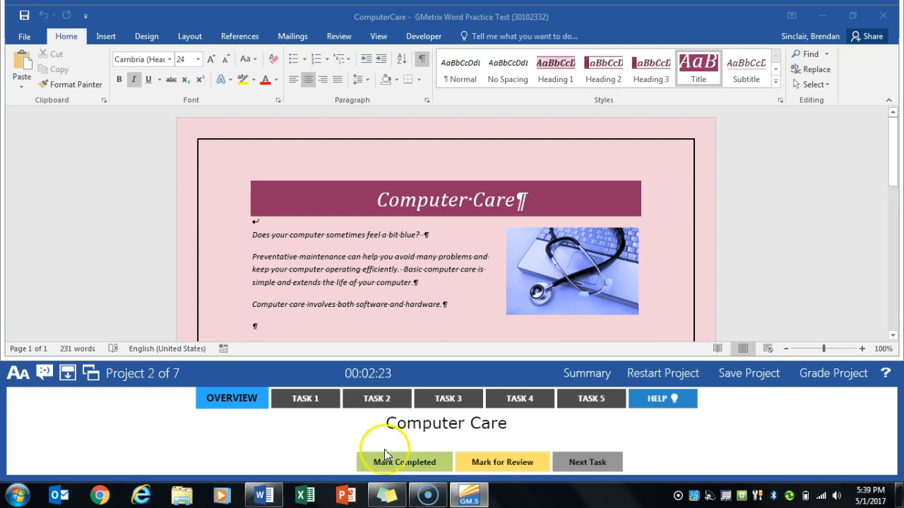
Show the first task, then choose Gallery from the Design tab's Themes list
left_click(305, 398)
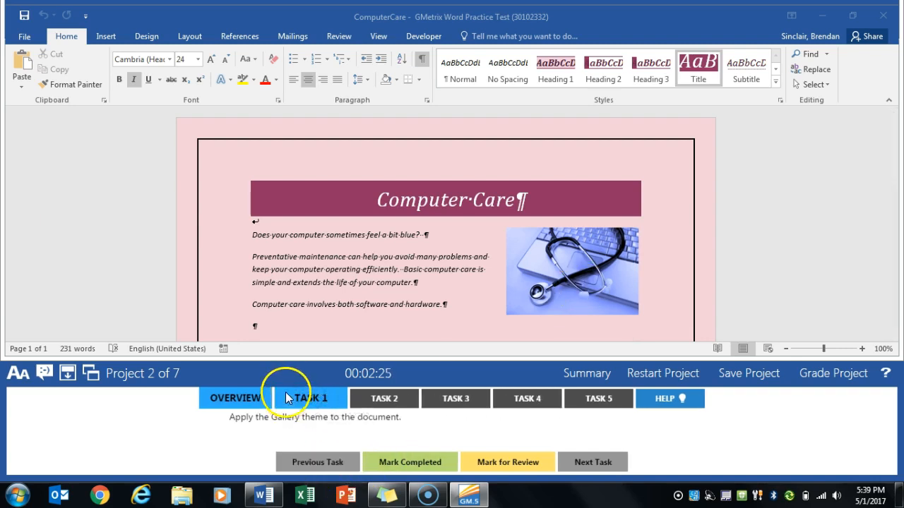
mouse_move(166, 36)
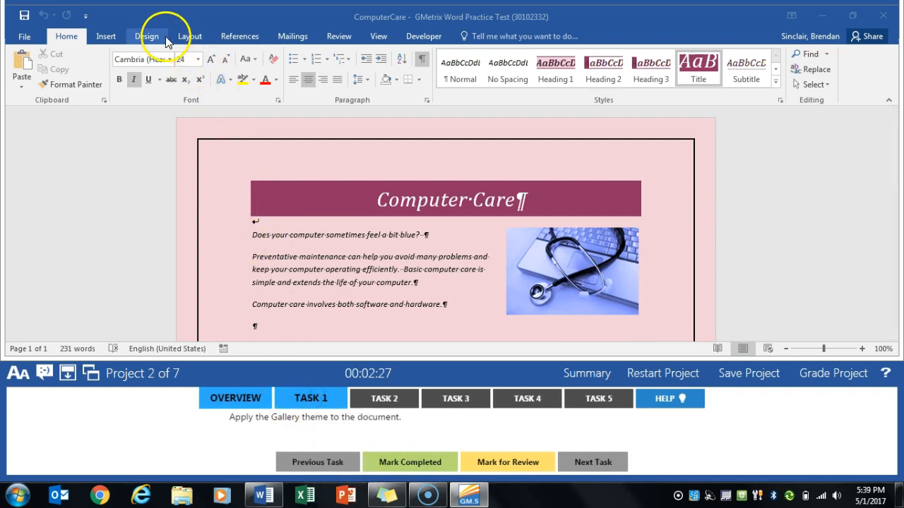
left_click(147, 36)
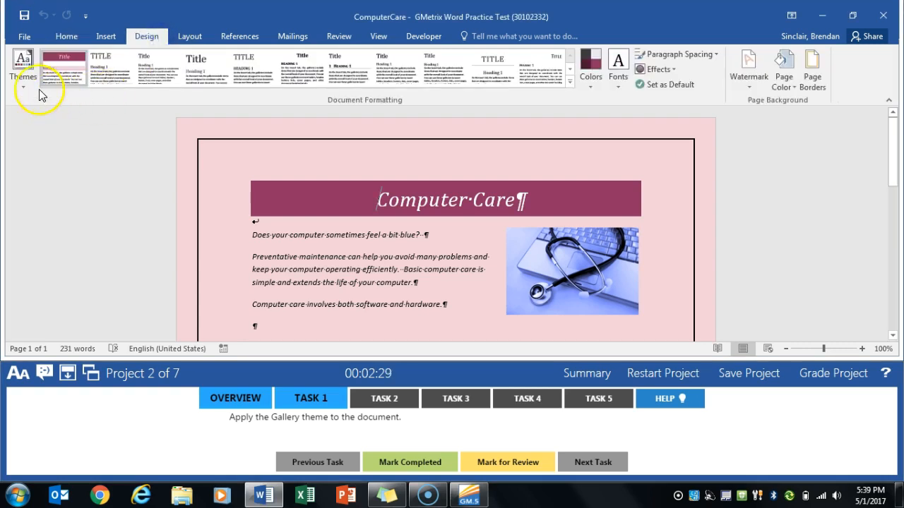
left_click(23, 67)
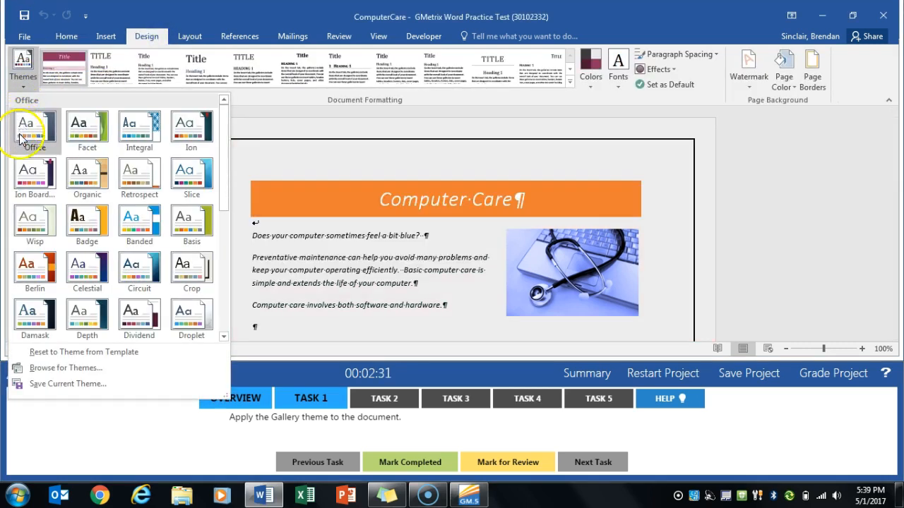
left_click(139, 175)
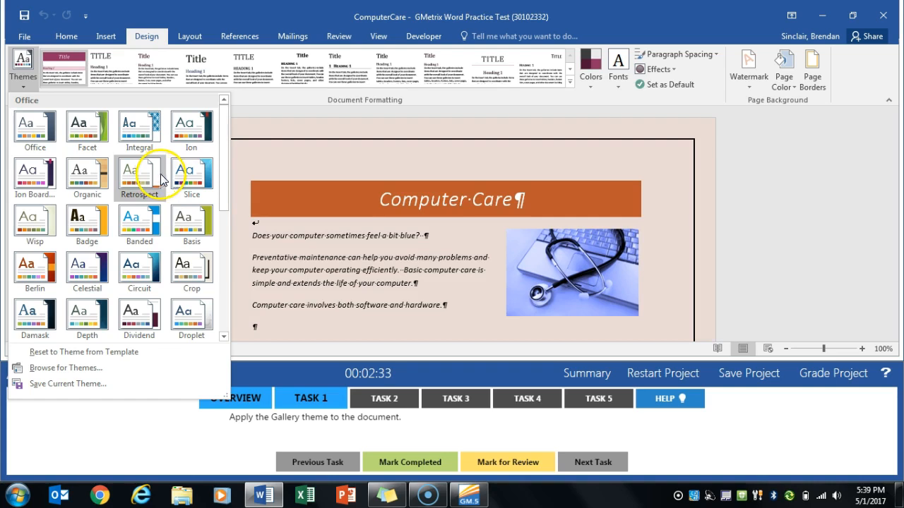
left_click(192, 315)
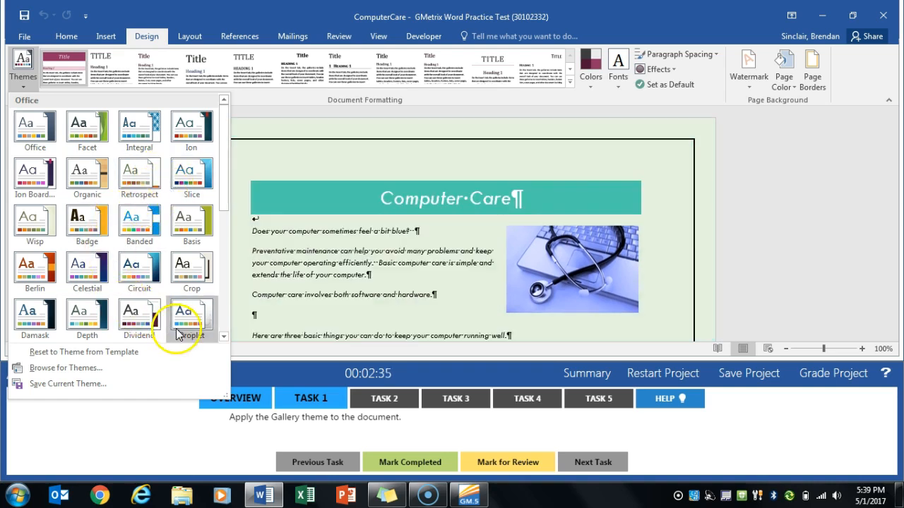
scroll("down", 3)
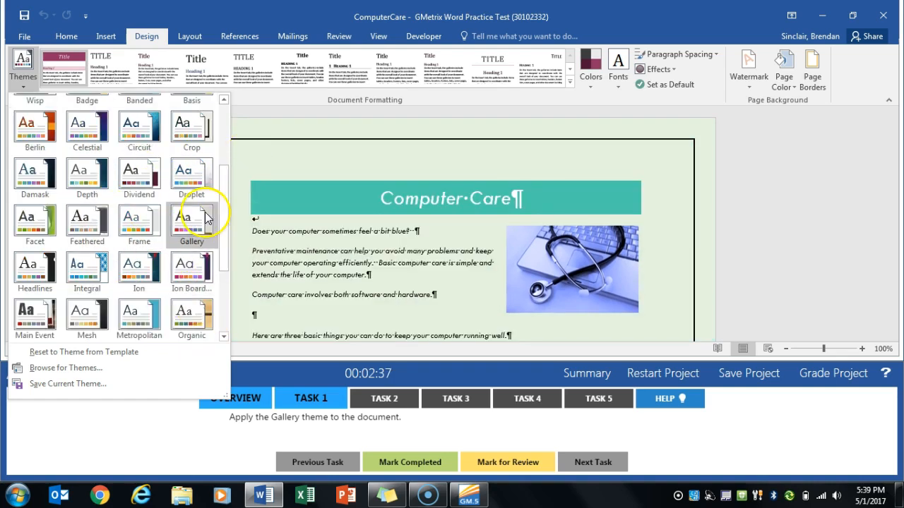
left_click(191, 223)
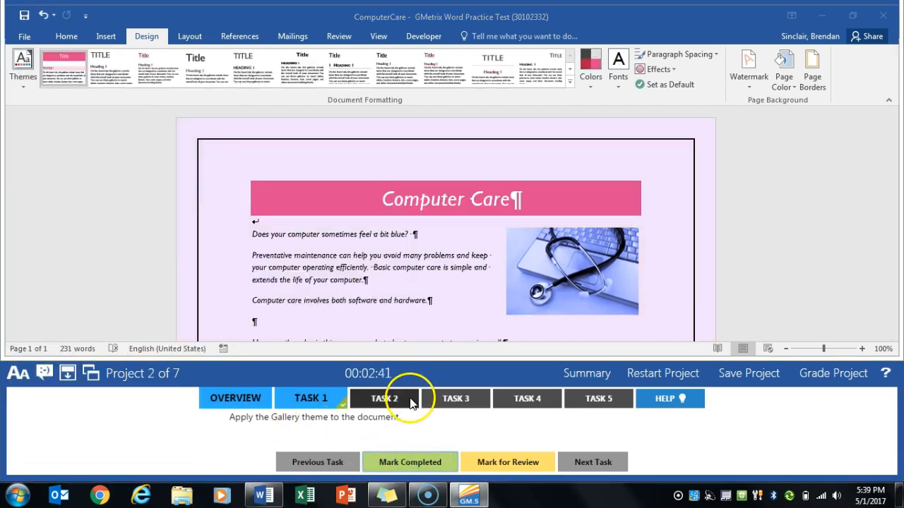
Select the Webroot–Kaspersky table and convert it to text with tab separators
left_click(384, 398)
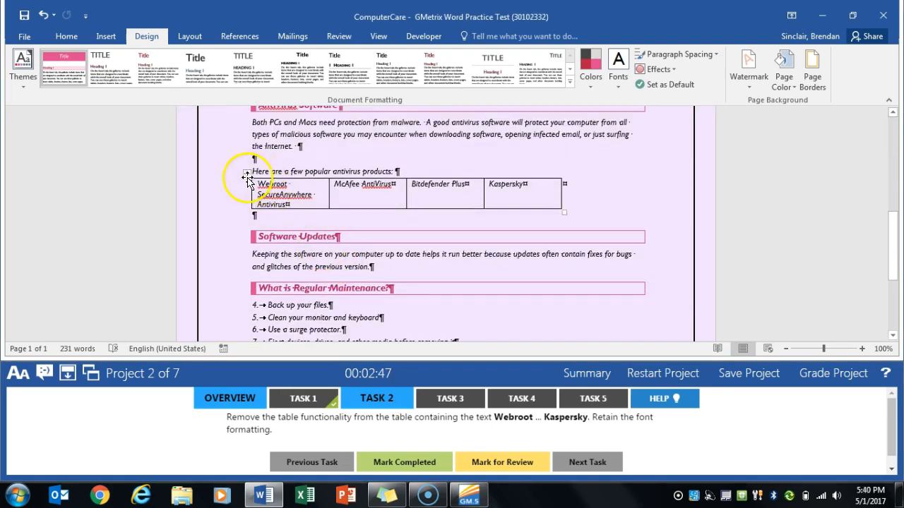
left_click(248, 175)
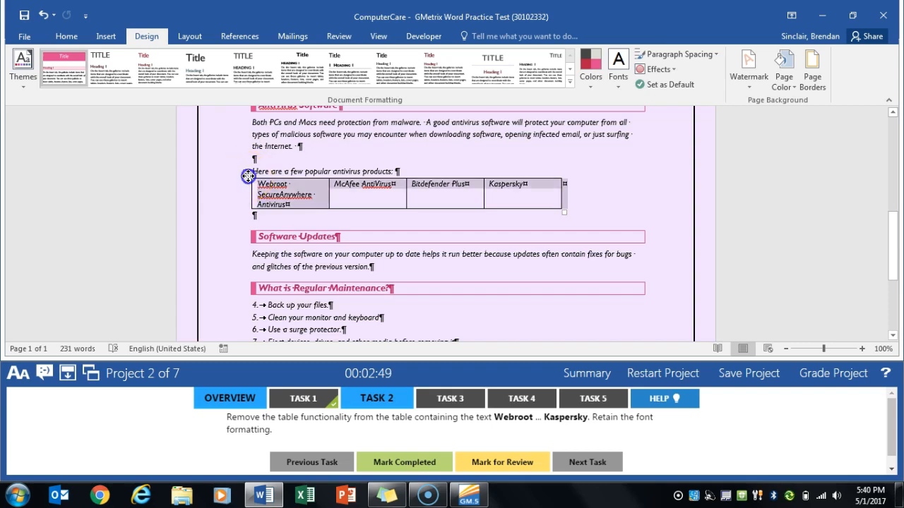
left_click(248, 176)
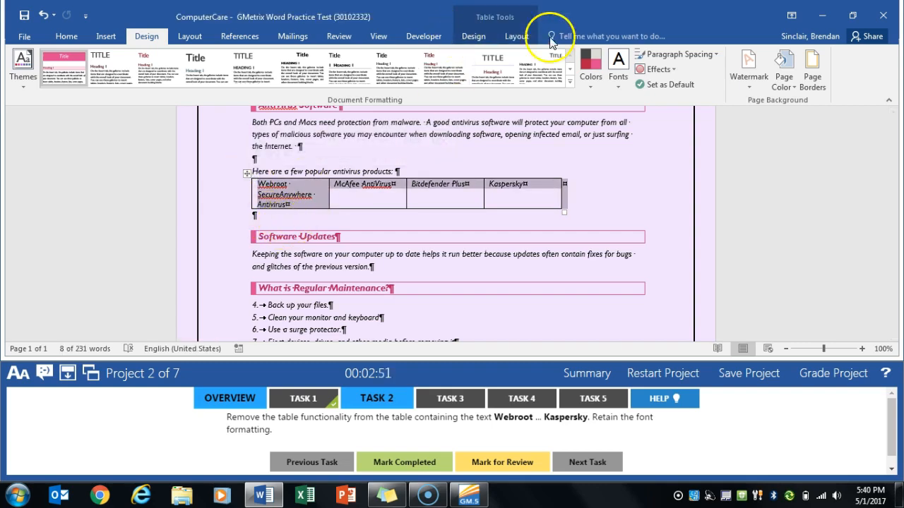
left_click(516, 36)
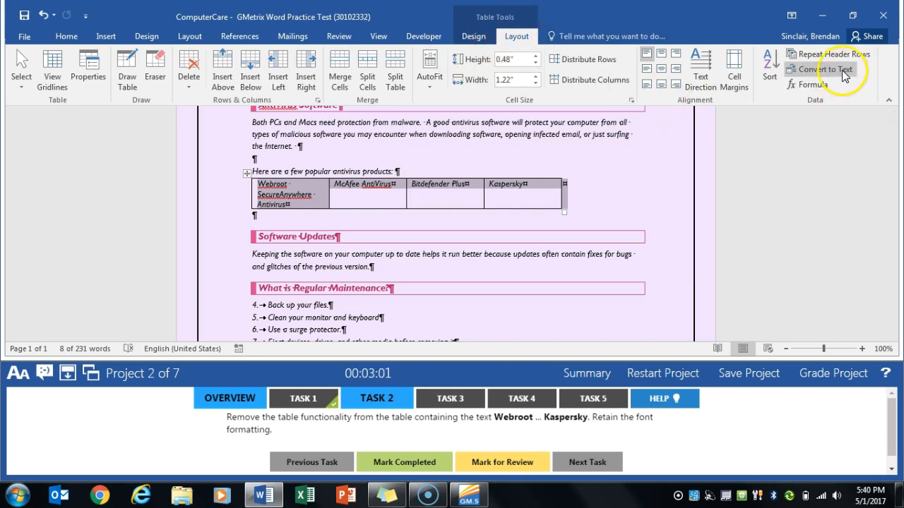
left_click(821, 69)
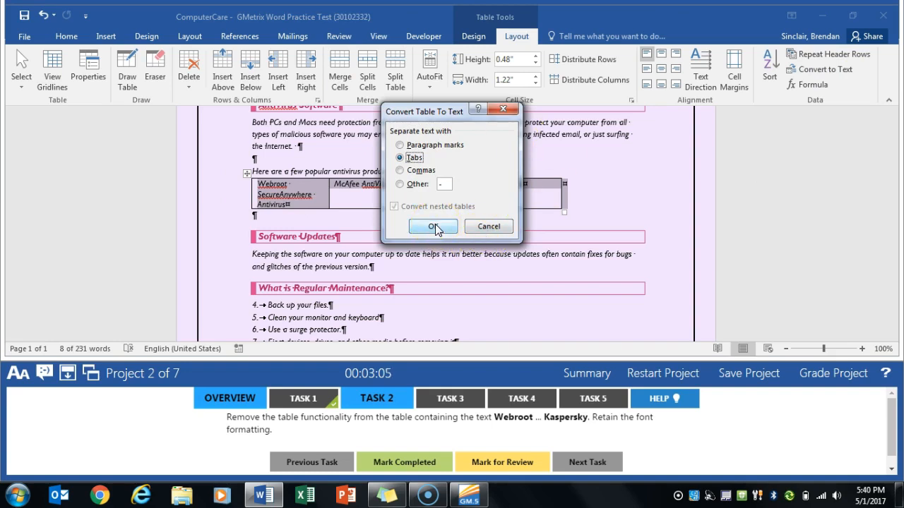
left_click(433, 226)
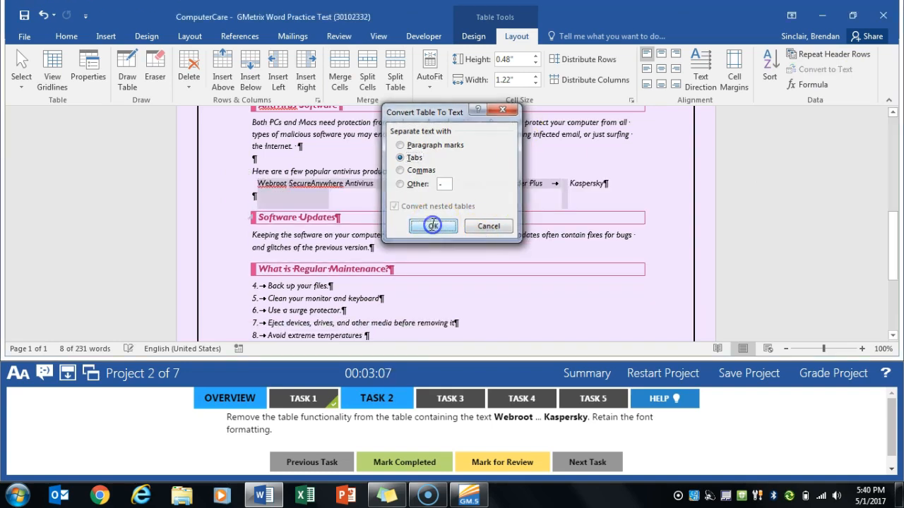
left_click(433, 226)
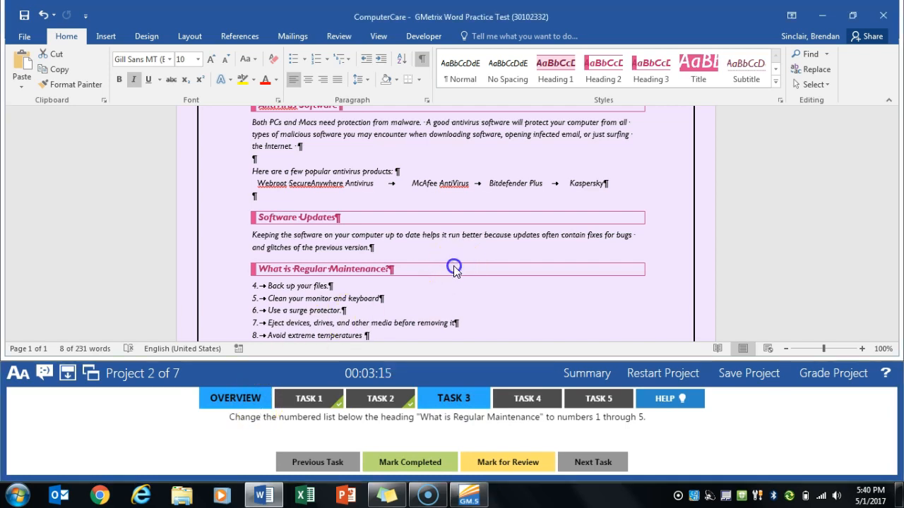
Scroll to the What is Regular Maintenance list and open its numbering options
scroll("down", 3)
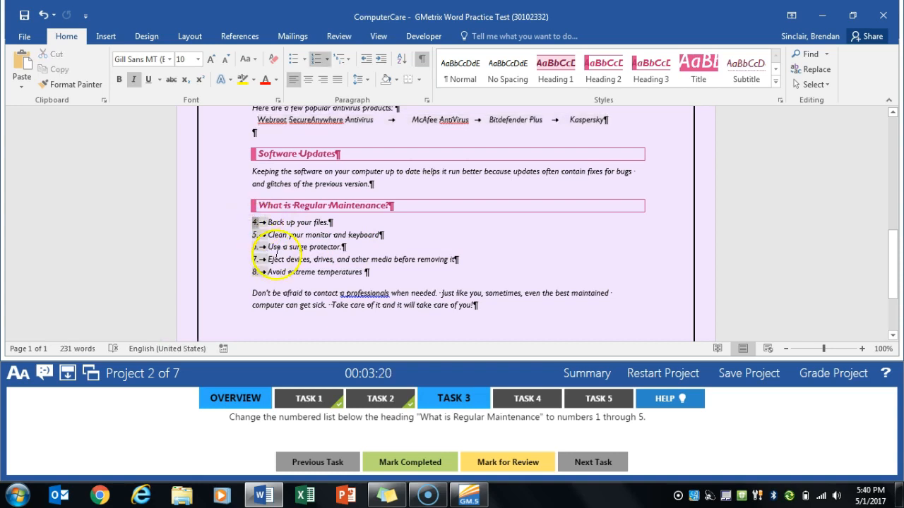
right_click(275, 259)
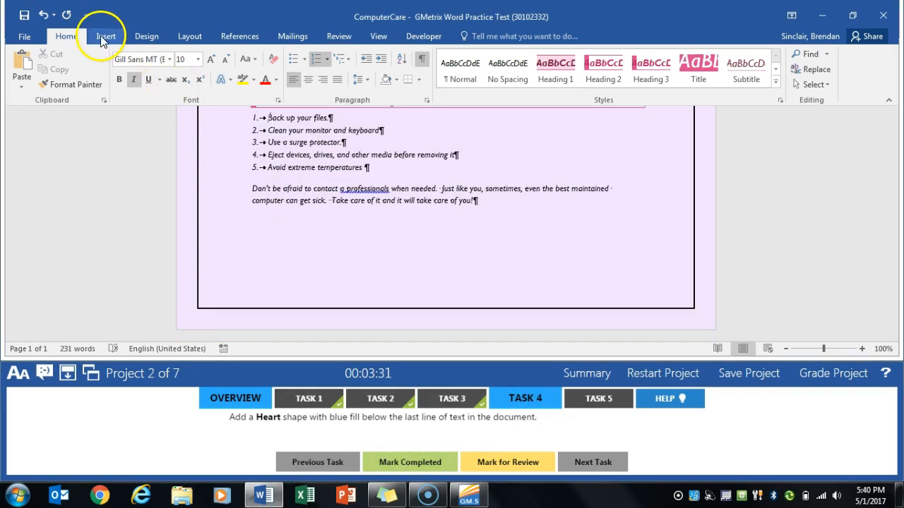
Draw a Heart shape below the last paragraph and give it a blue fill
left_click(105, 36)
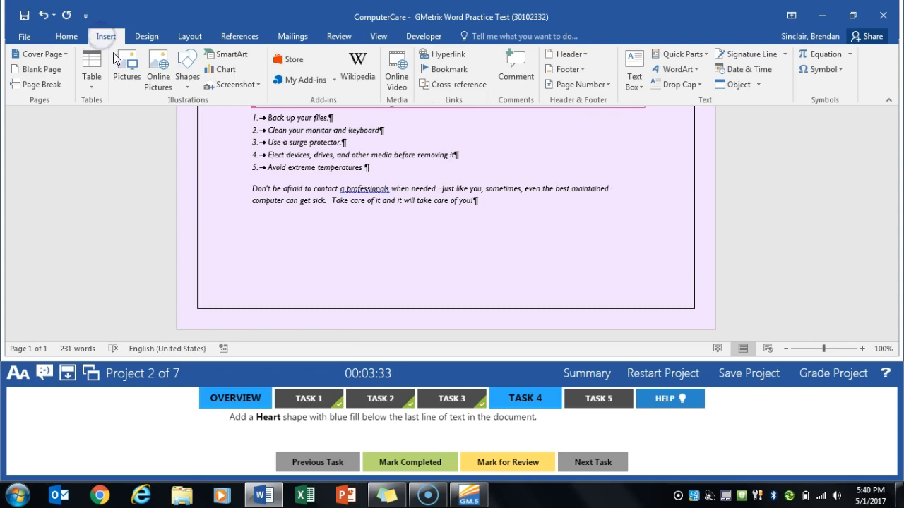
left_click(186, 69)
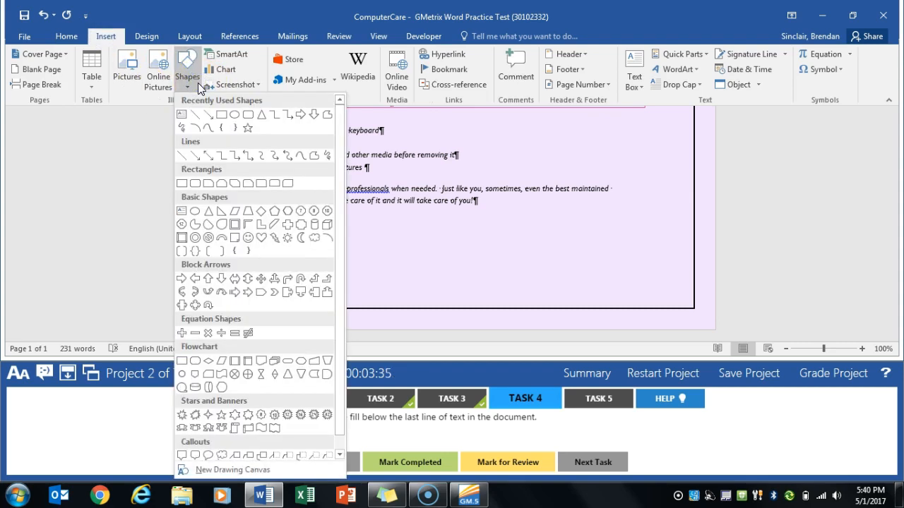
mouse_move(191, 85)
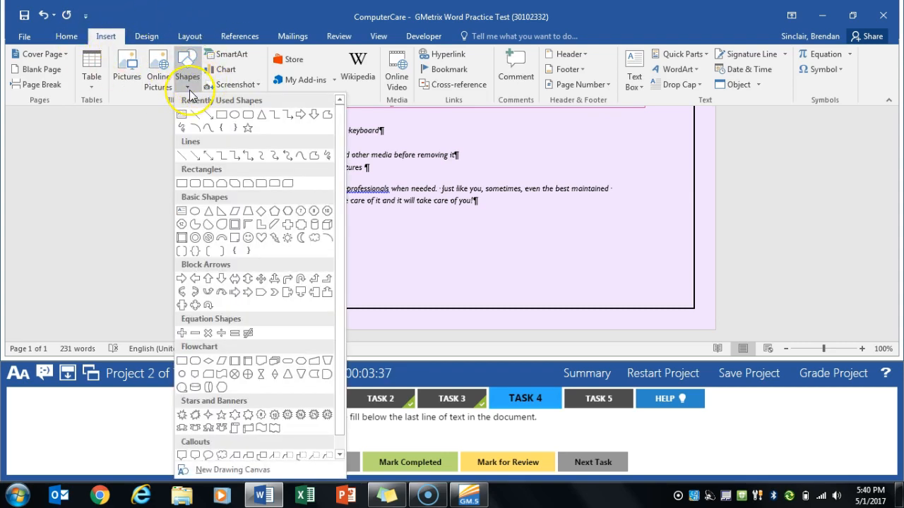
mouse_move(228, 183)
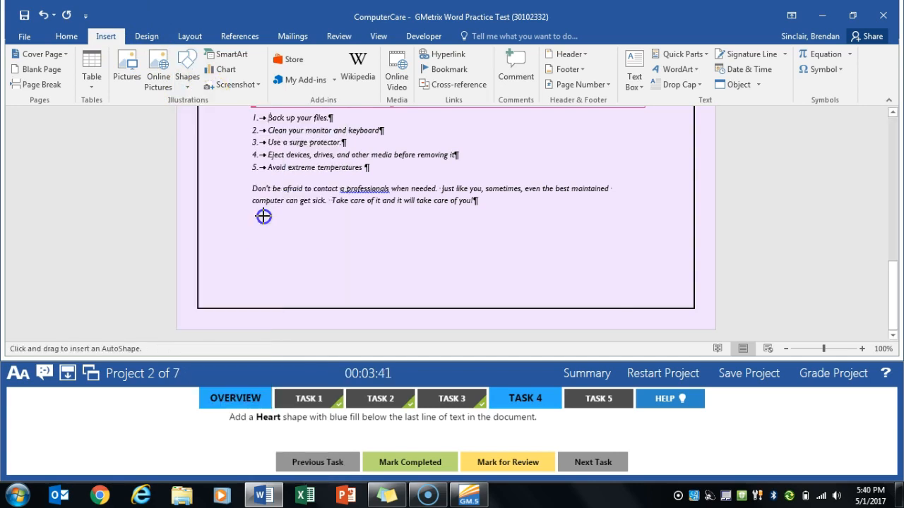
left_click_drag(263, 217, 350, 284)
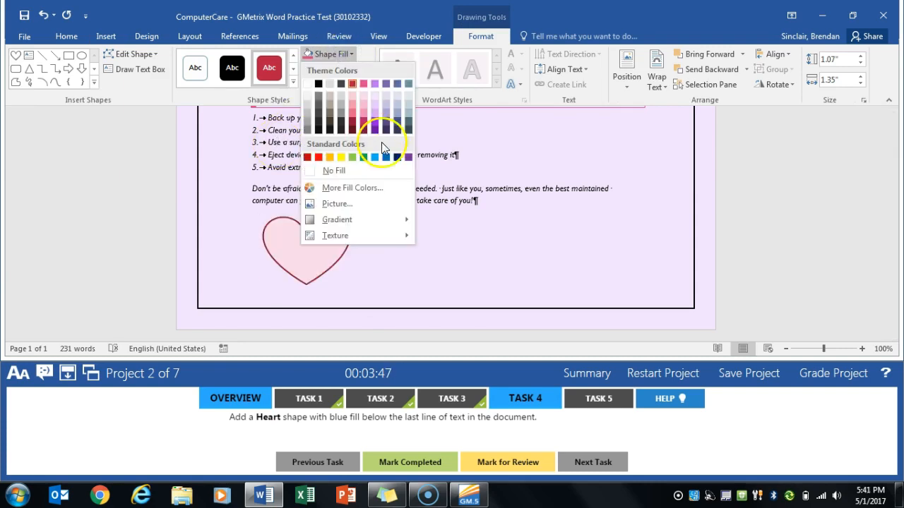
left_click(386, 157)
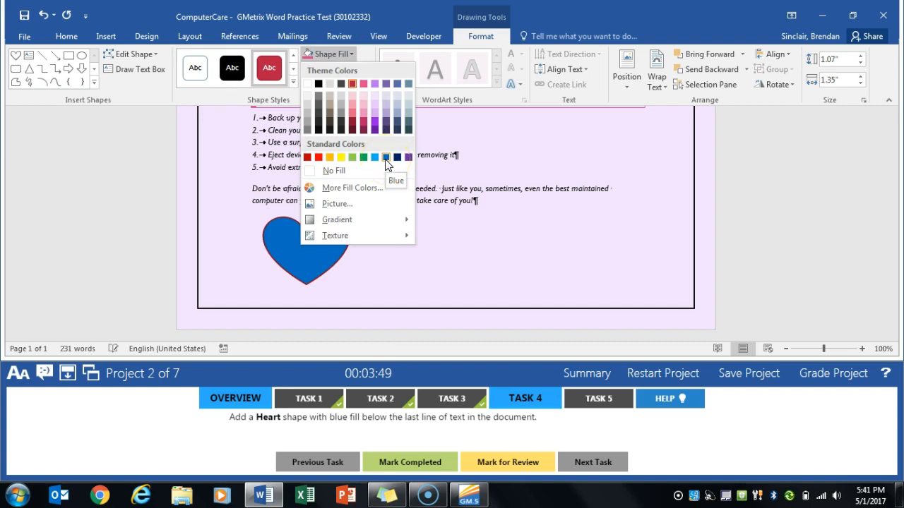
left_click(386, 157)
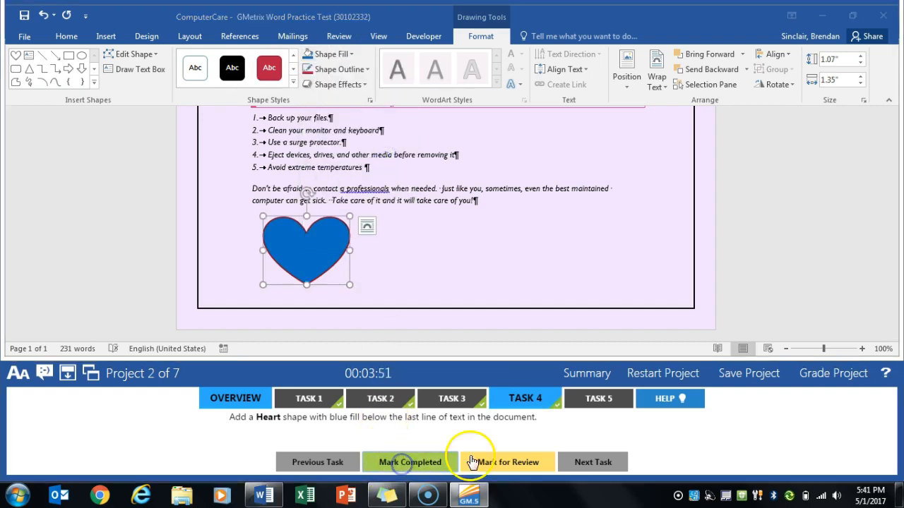
Show the fifth task and drag the stethoscope picture left beneath the Computer Care heading
left_click(597, 398)
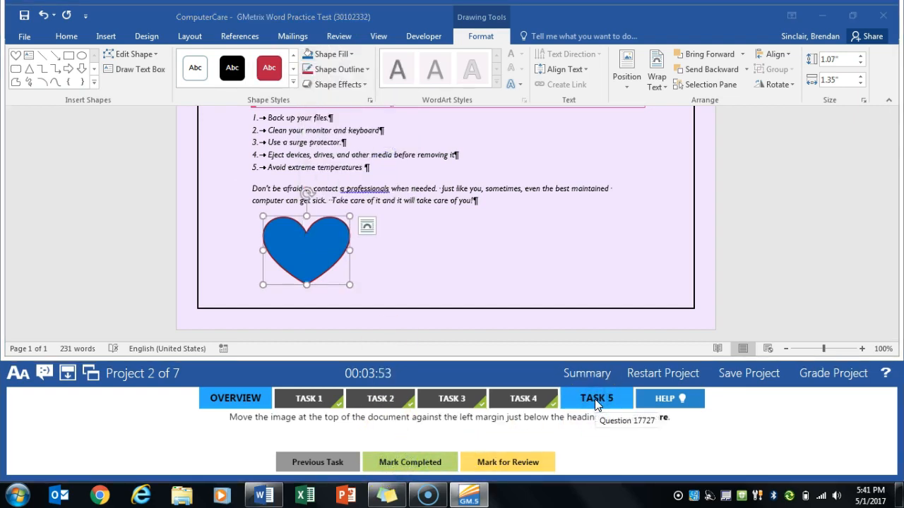
scroll("up", 3)
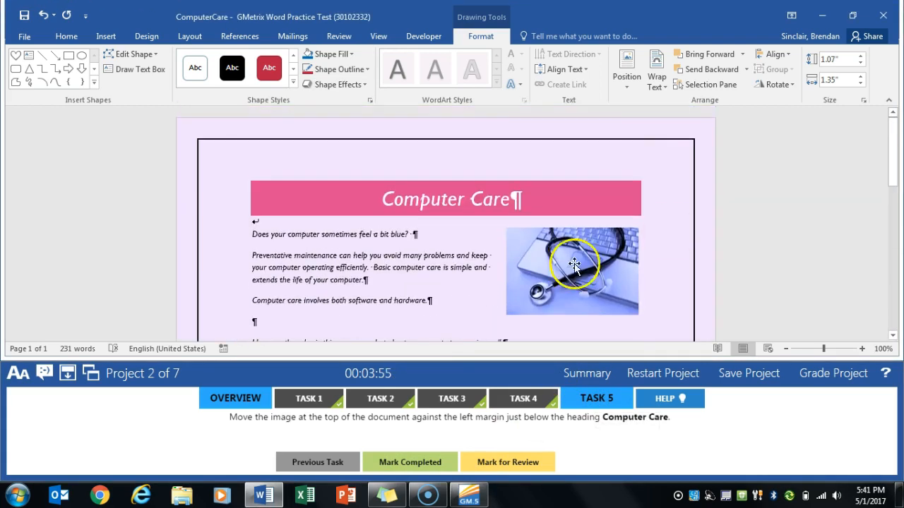
left_click(572, 270)
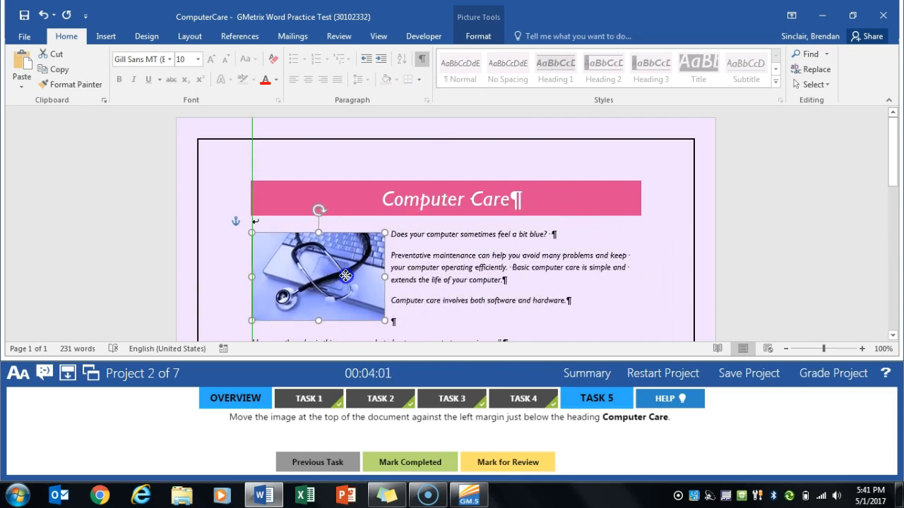
left_click_drag(346, 275, 337, 265)
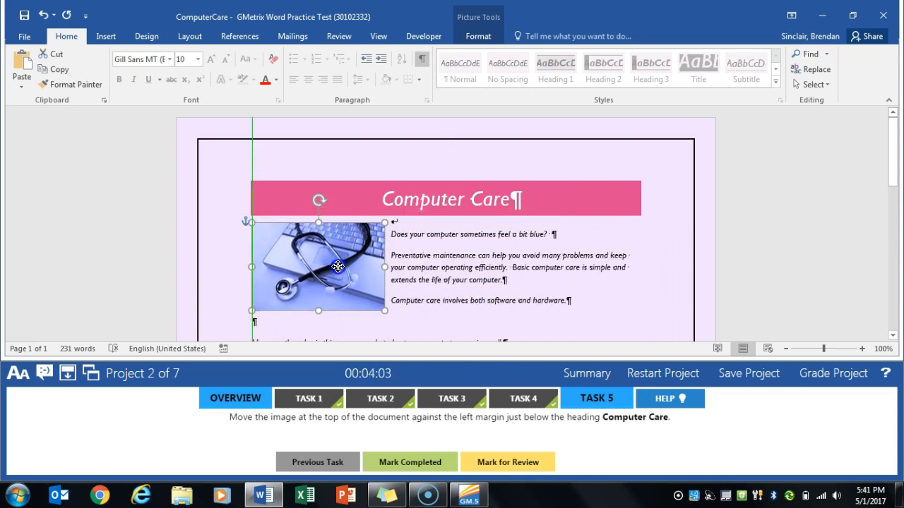